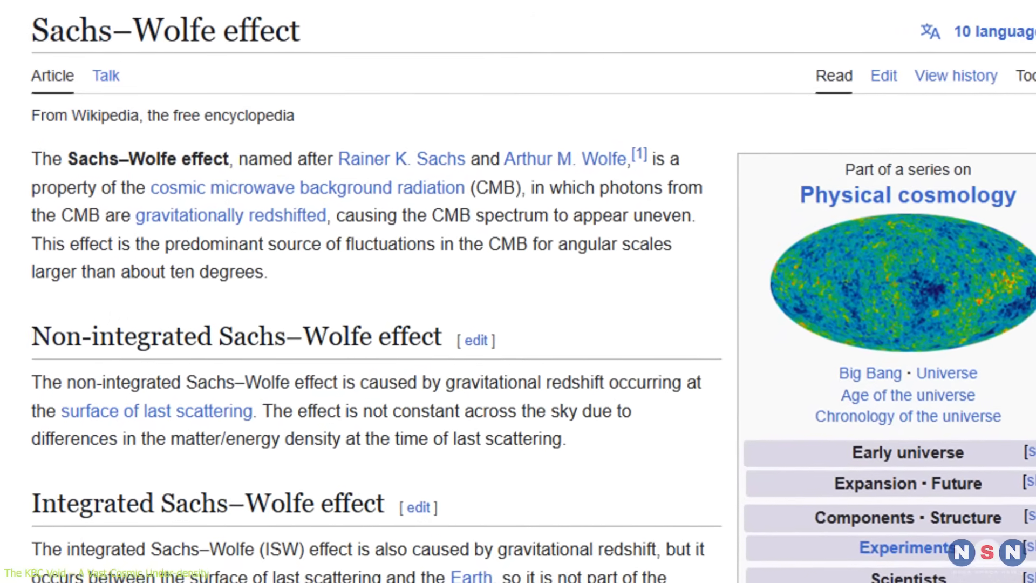
scroll(down, 3)
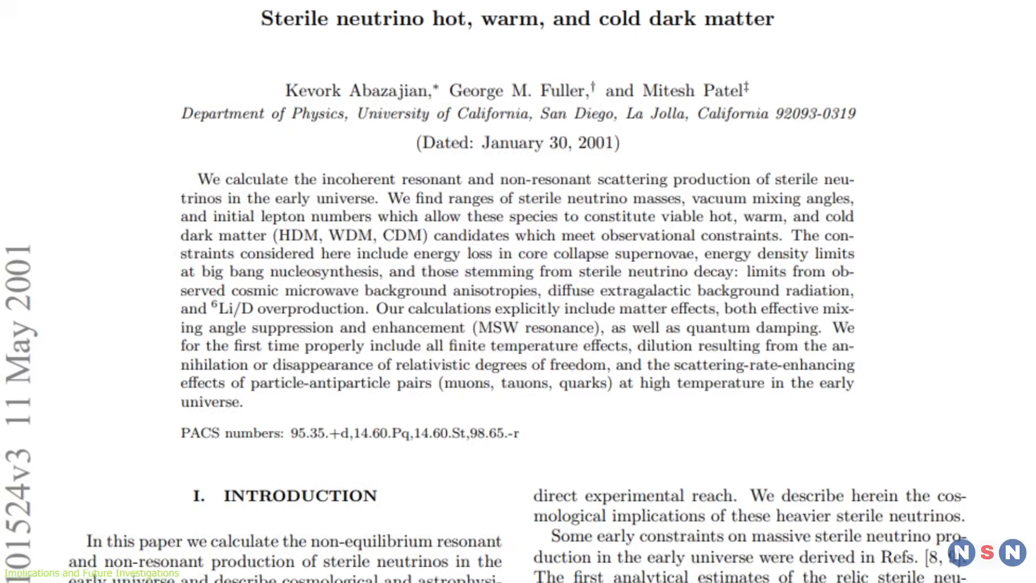
scroll(down, 3)
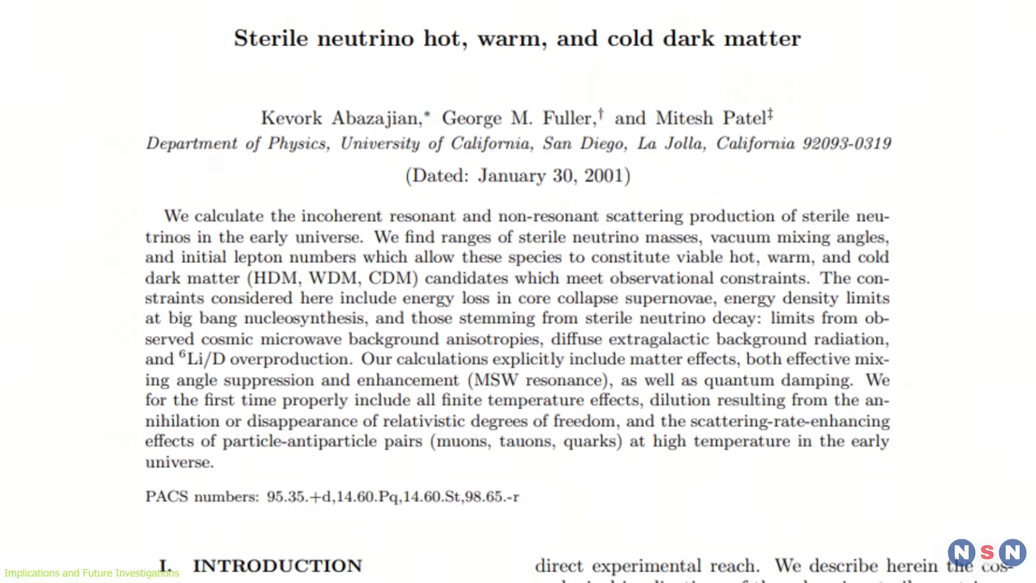
scroll(up, 3)
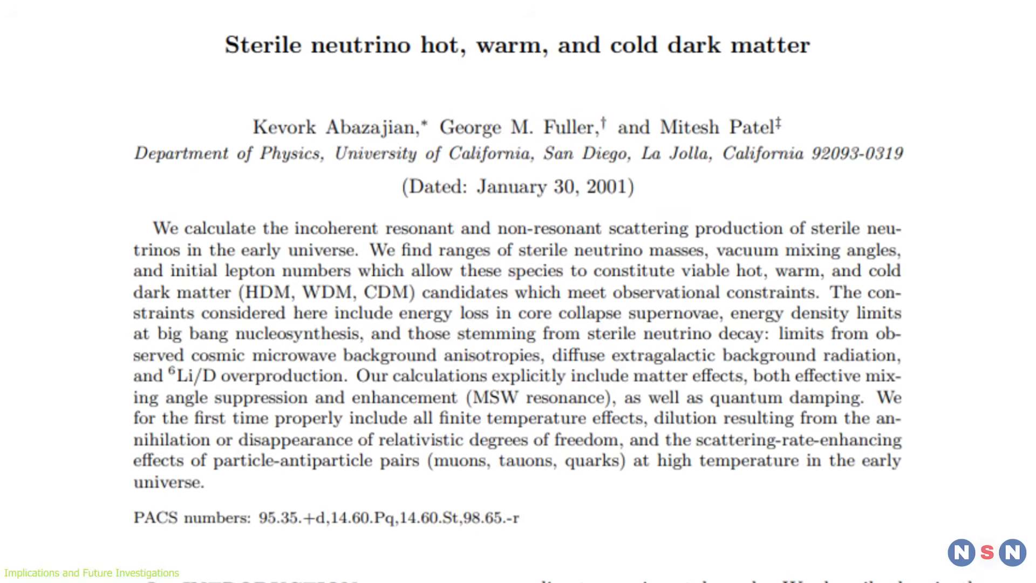